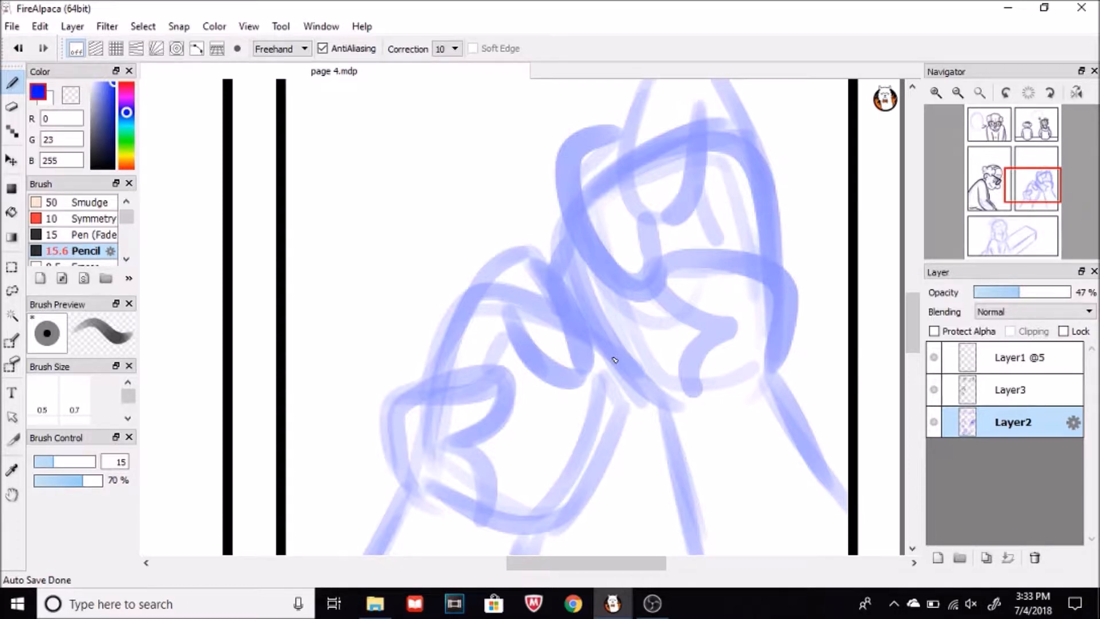
Add more blue sketch strokes to the clasped hands, then switch to solid black inking
{"action": "left_click_drag", "start_coordinate": [613, 361], "coordinate": [590, 328]}
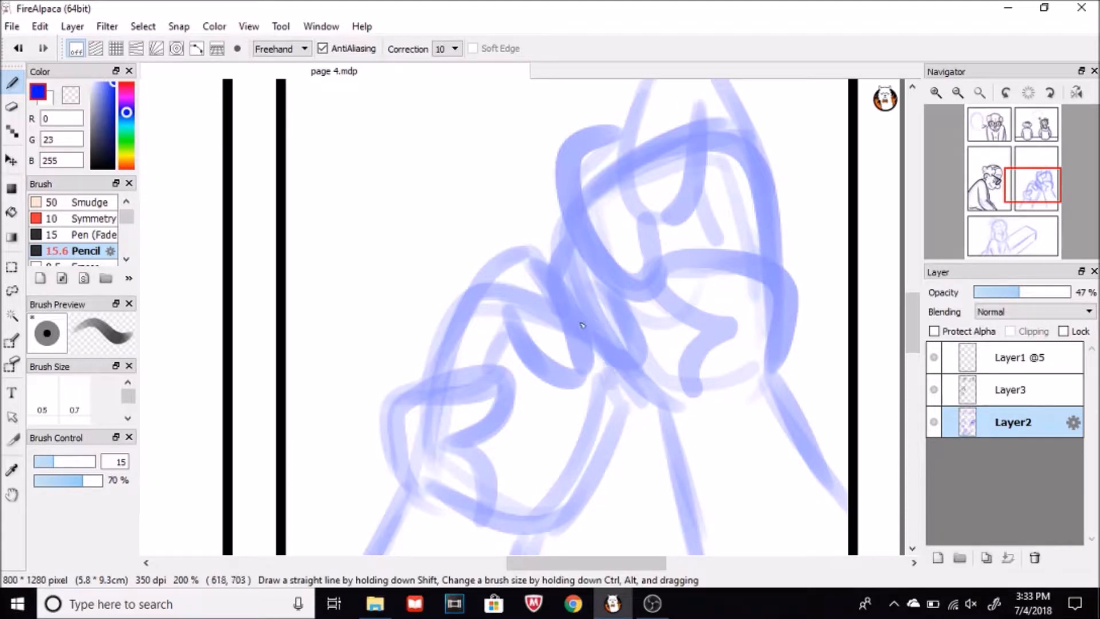
{"action": "left_click_drag", "start_coordinate": [582, 325], "coordinate": [604, 430]}
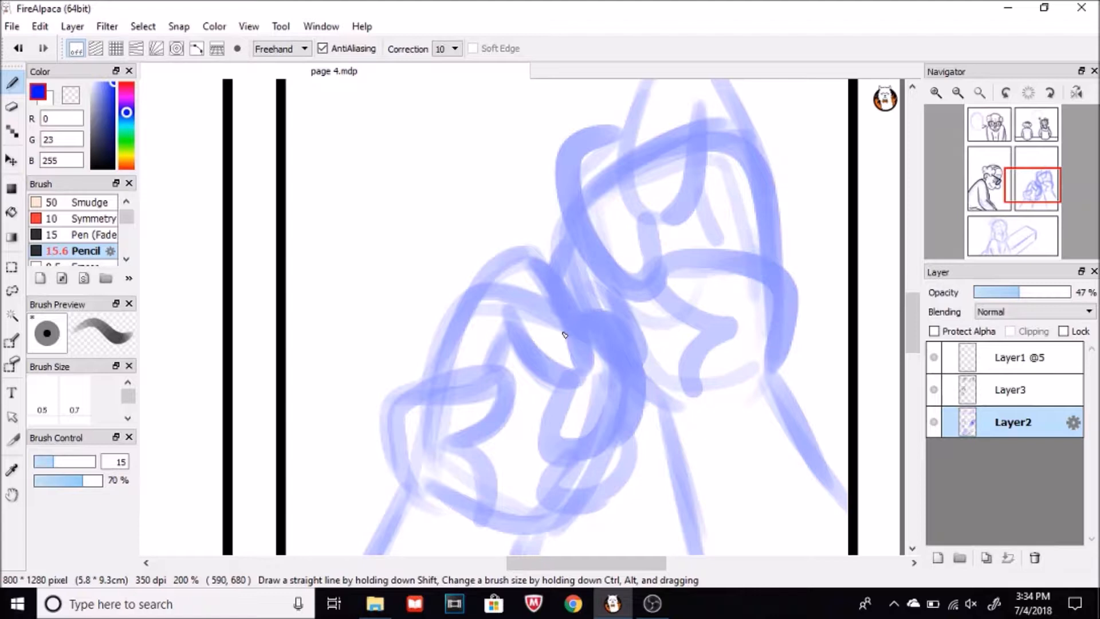
{"action": "left_click", "coordinate": [1009, 389]}
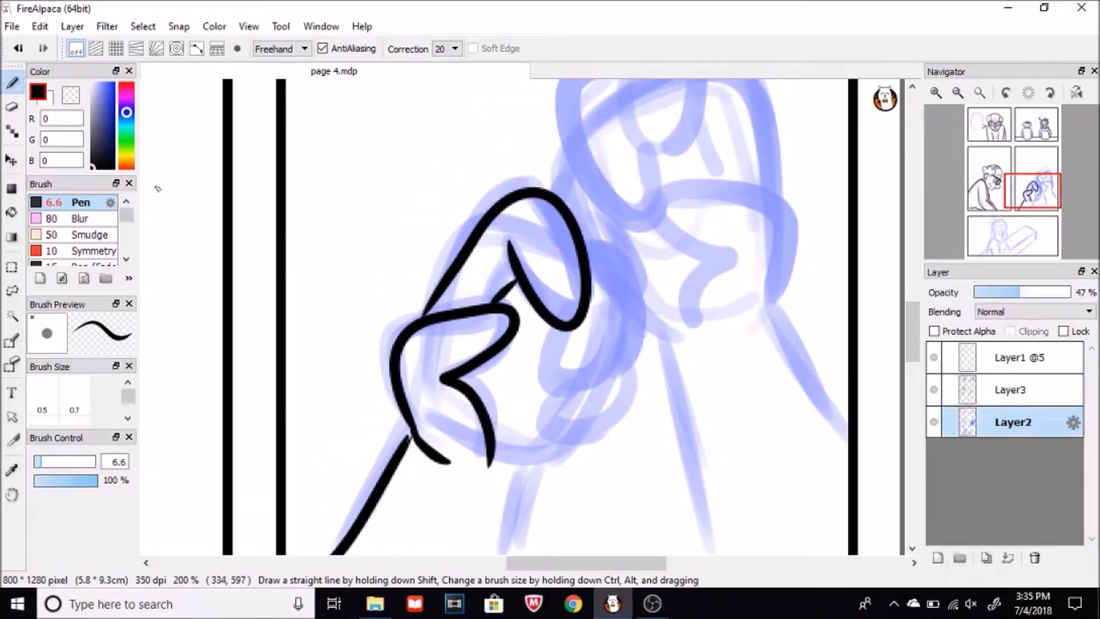
Sketch the rosary and cross in red, then return to black ink for the hands and rosary
{"action": "left_click", "coordinate": [84, 250]}
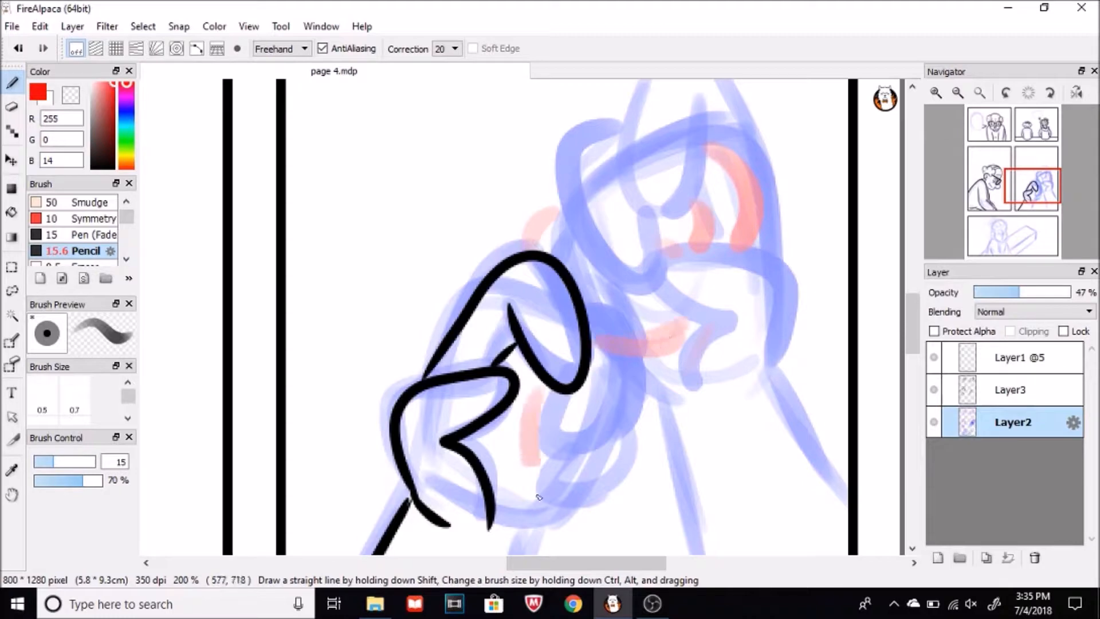
{"action": "scroll", "scroll_direction": "down", "scroll_amount": 3}
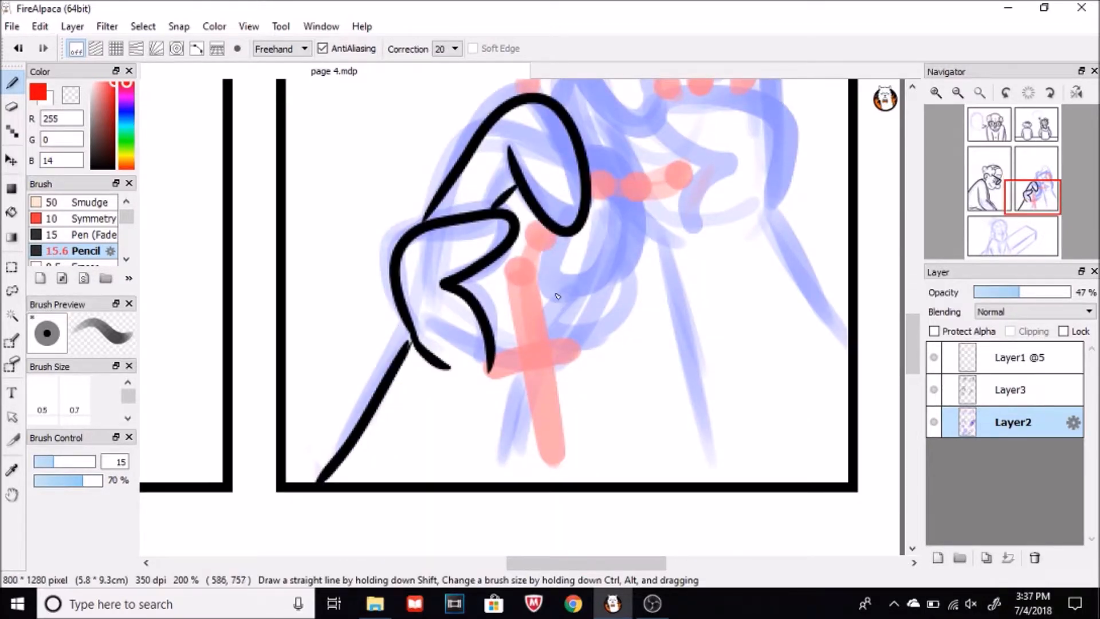
{"action": "left_click", "coordinate": [1009, 389]}
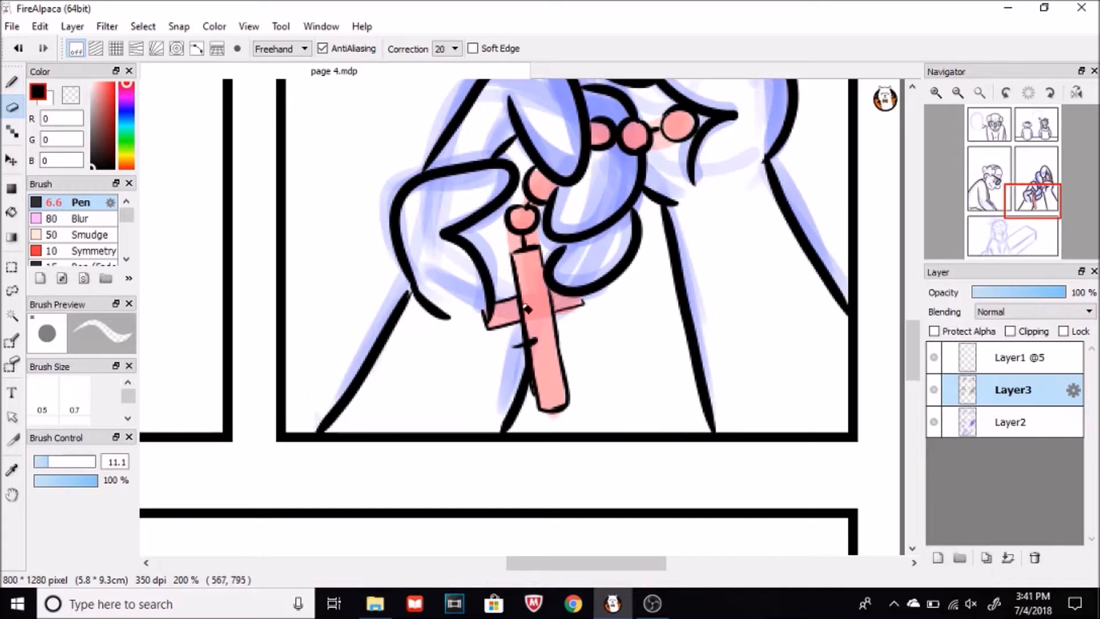
Ink the bottom-panel girl's ear, cheek, eyes, mouth and other facial details in black
{"action": "left_click_drag", "start_coordinate": [505, 308], "coordinate": [568, 309]}
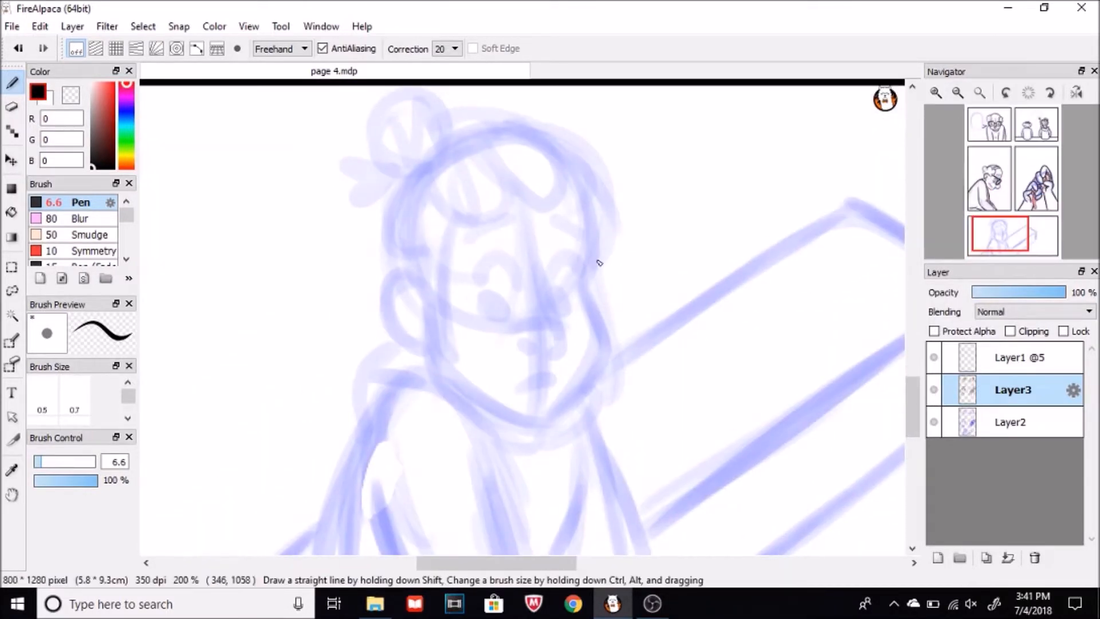
{"action": "left_click_drag", "start_coordinate": [589, 210], "coordinate": [593, 281]}
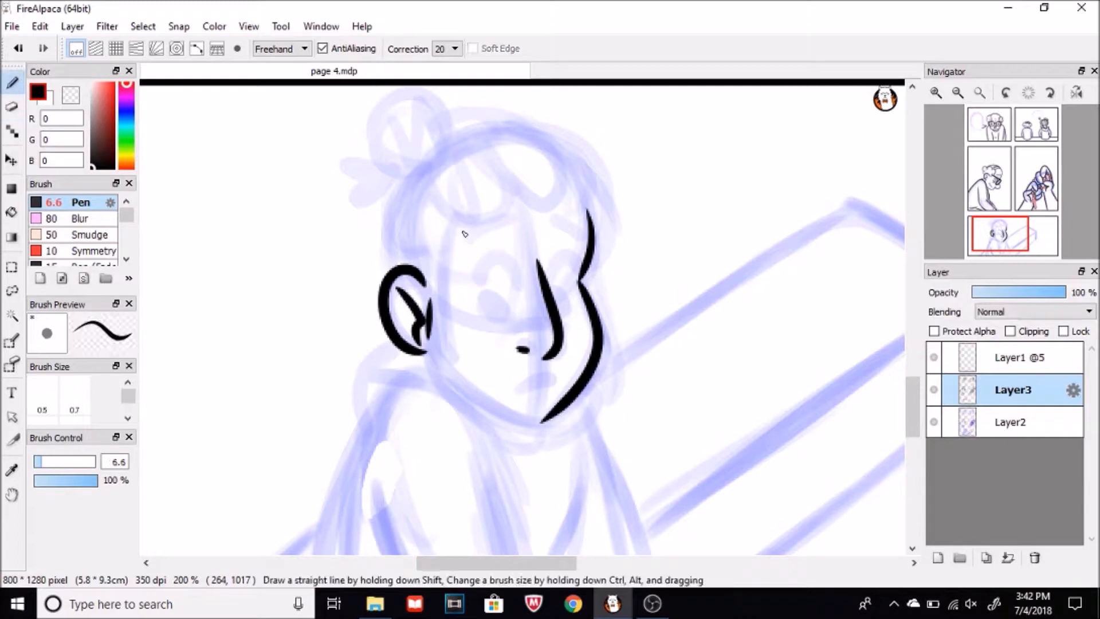
{"action": "left_click_drag", "start_coordinate": [477, 274], "coordinate": [569, 273]}
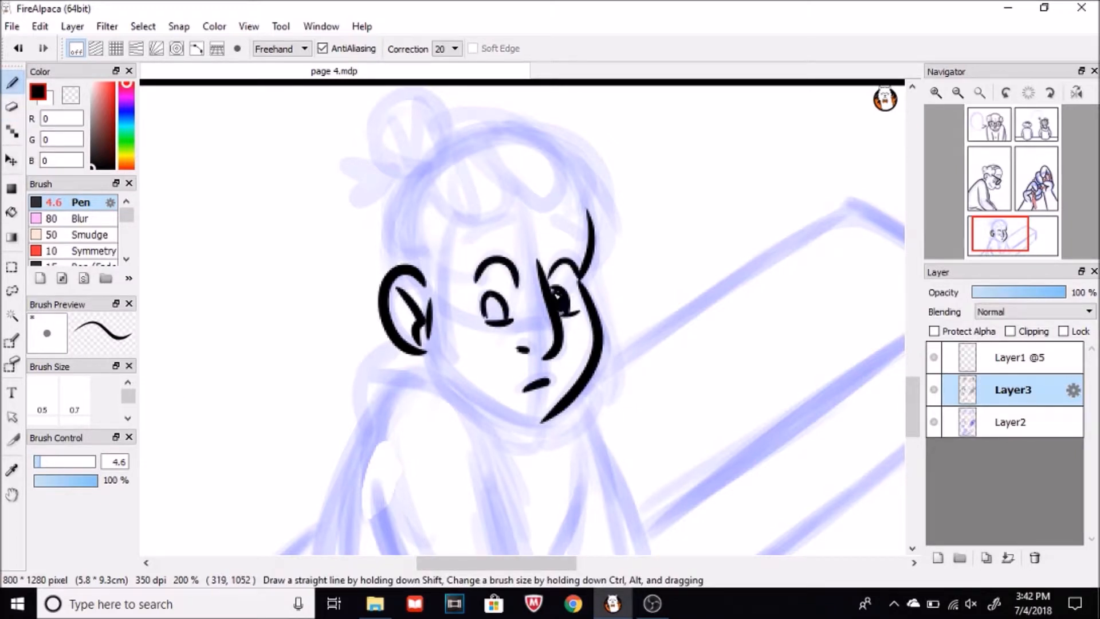
{"action": "left_click_drag", "start_coordinate": [490, 302], "coordinate": [568, 302]}
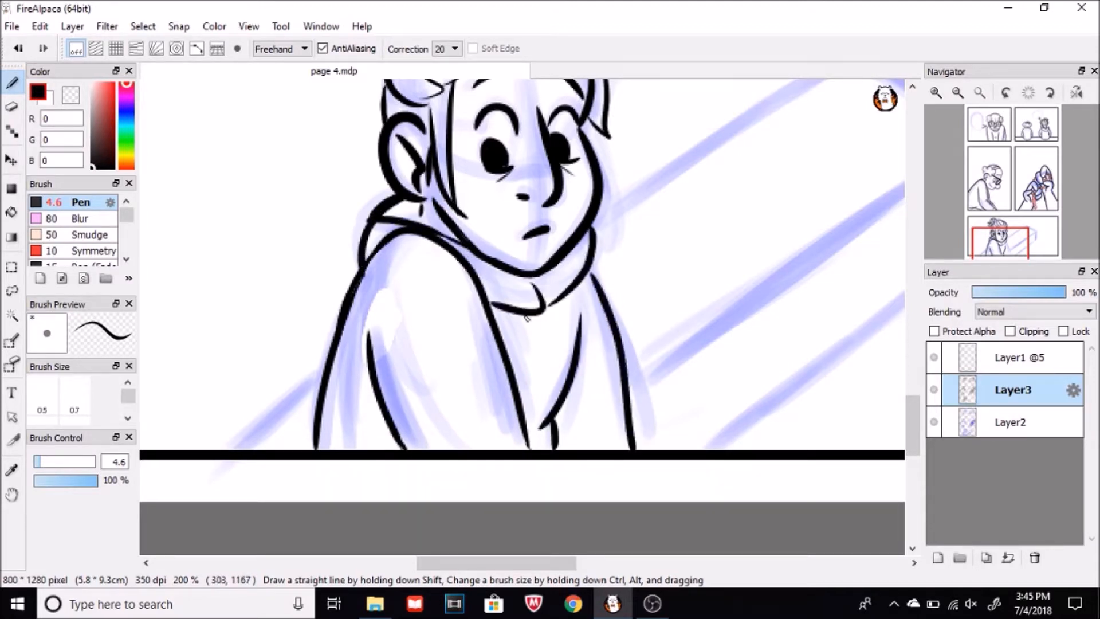
Set the stroke drawing mode to Line for the bench's straight edges
{"action": "left_click", "coordinate": [298, 48]}
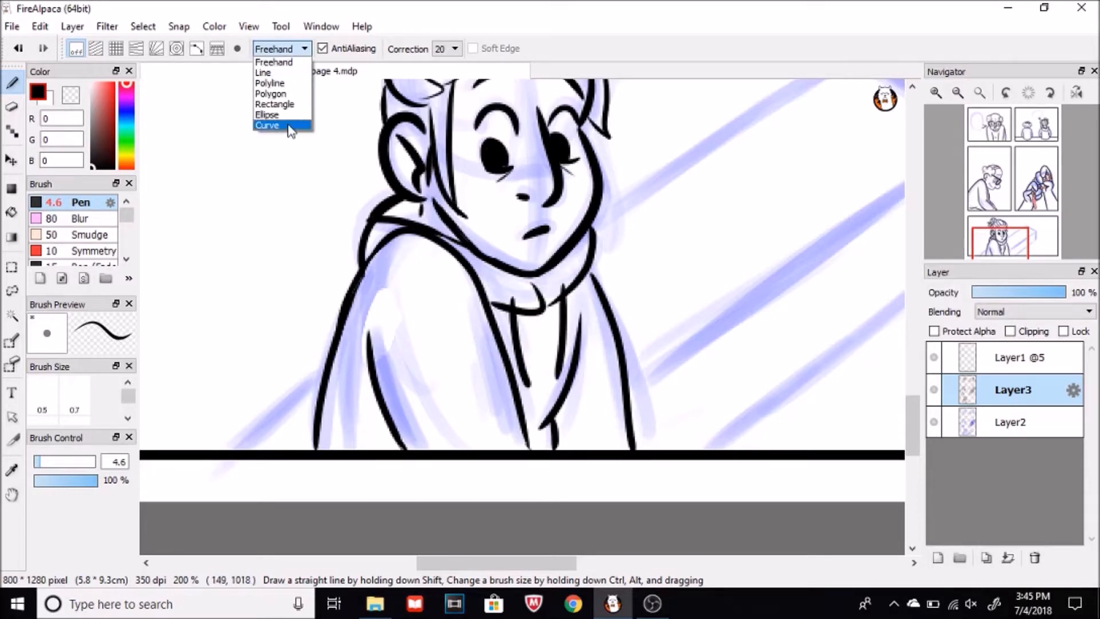
{"action": "left_click", "coordinate": [266, 115]}
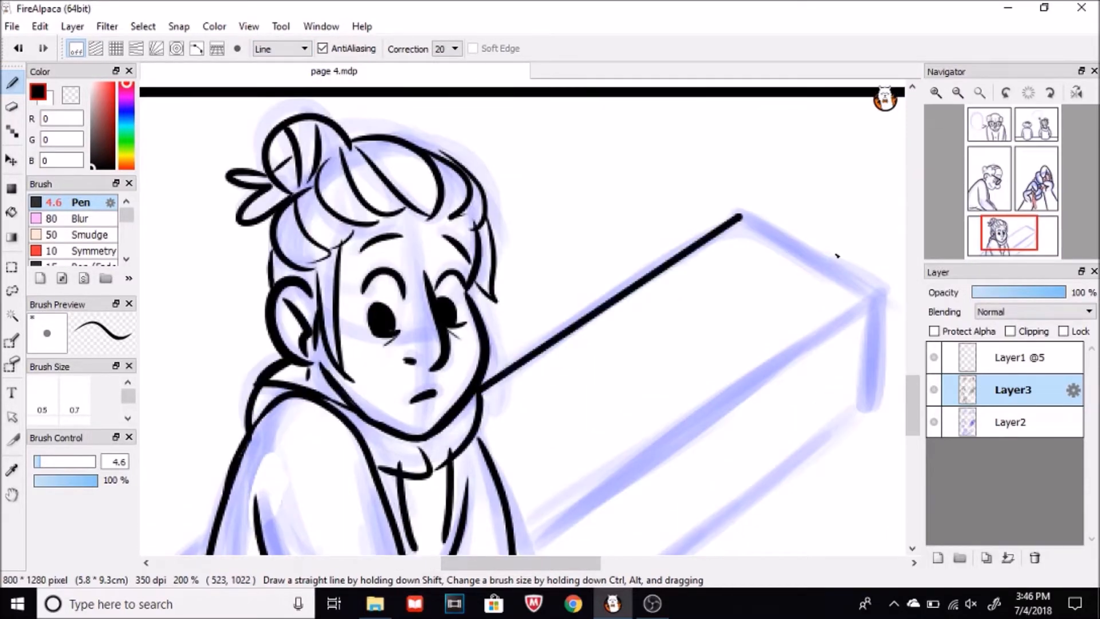
{"action": "scroll", "scroll_direction": "down", "scroll_amount": 3}
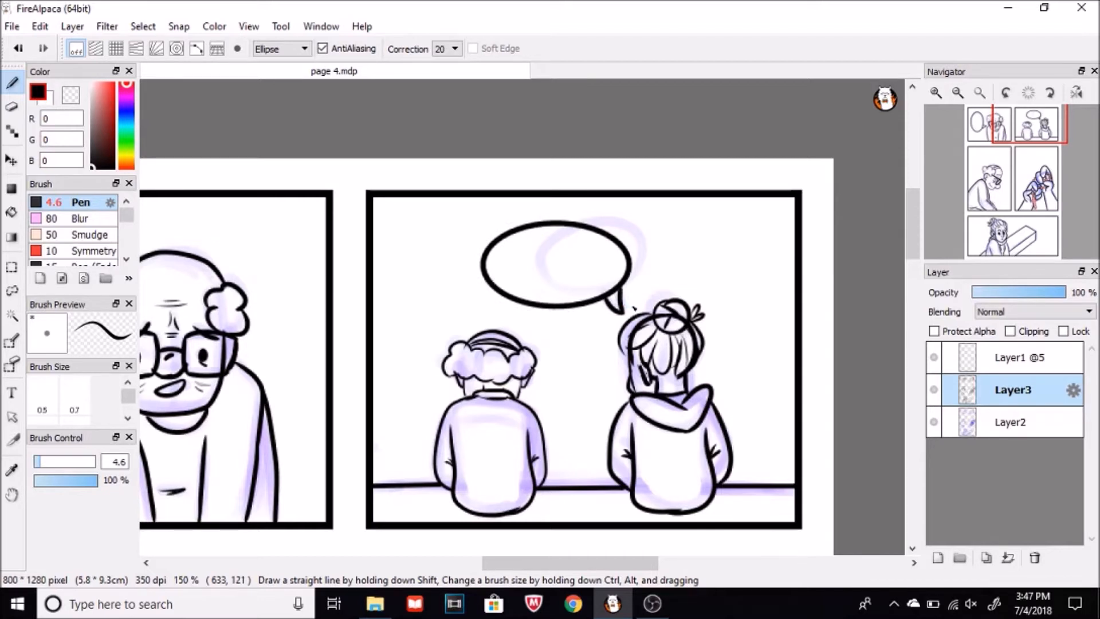
{"action": "mouse_move", "coordinate": [293, 74]}
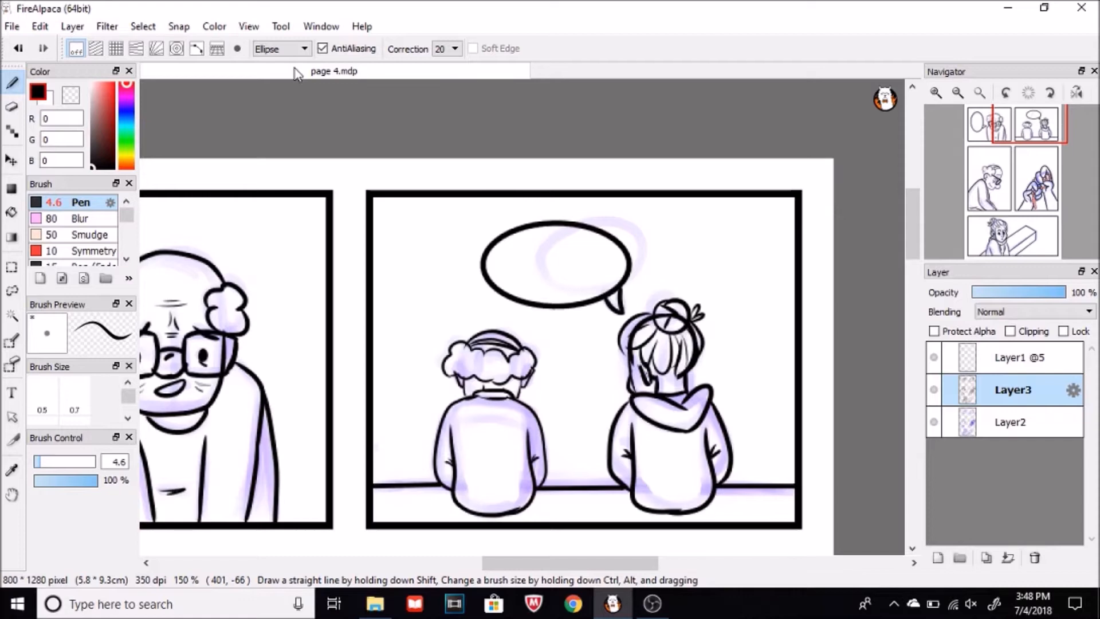
{"action": "mouse_move", "coordinate": [308, 173]}
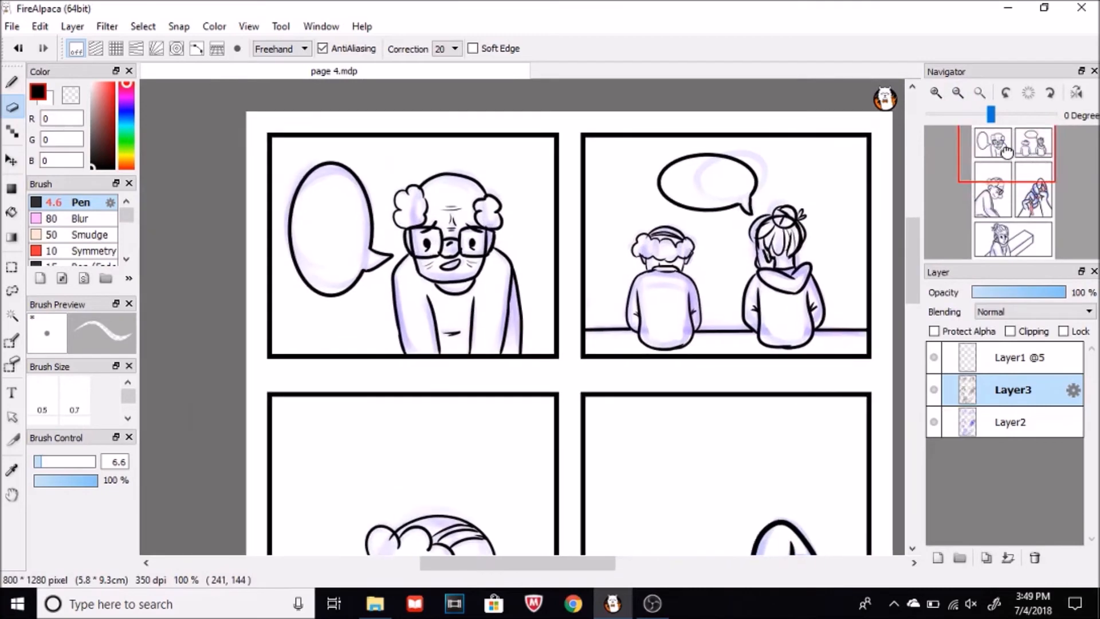
Rename the panel folders through Layer Property, then view the finished page 3 document
{"action": "double_click", "coordinate": [1012, 390]}
{"action": "type", "text": "pannel"}
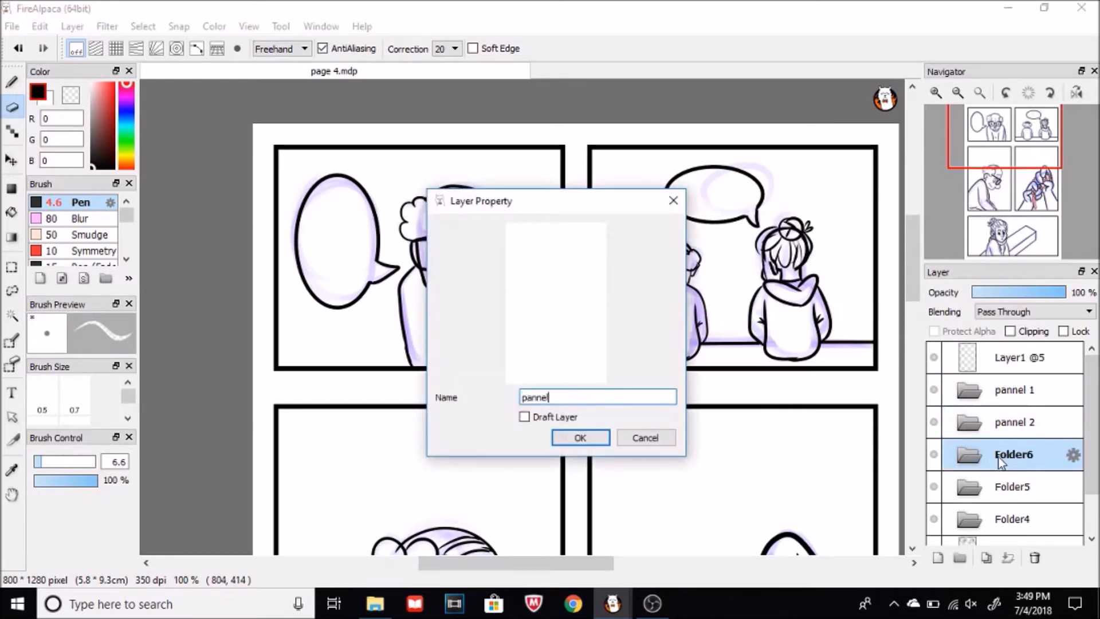
{"action": "left_click", "coordinate": [579, 437]}
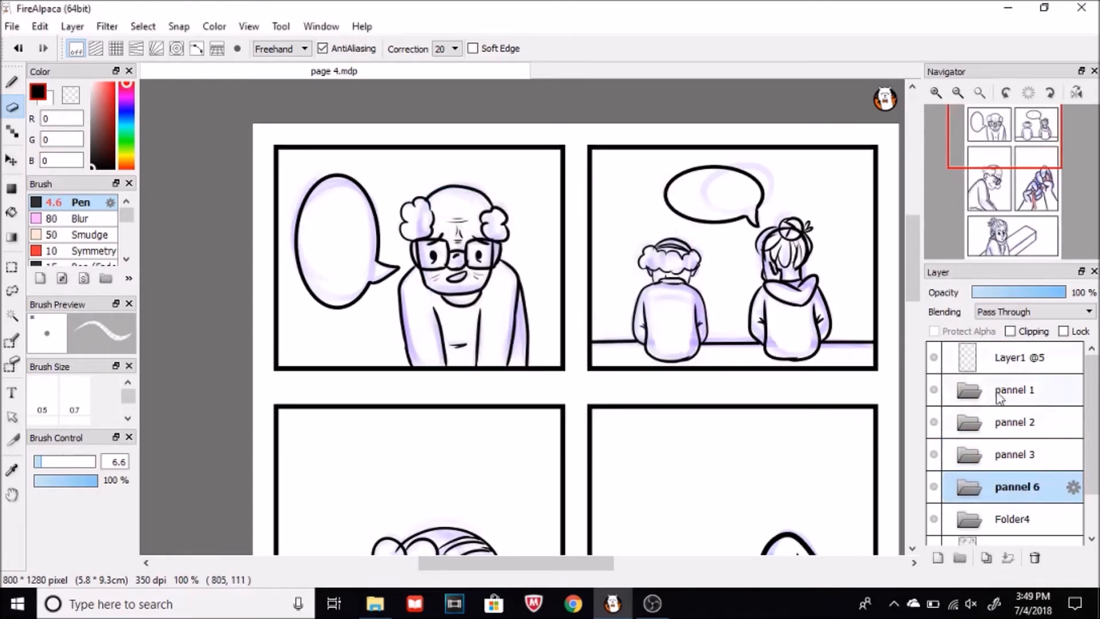
{"action": "double_click", "coordinate": [1013, 519]}
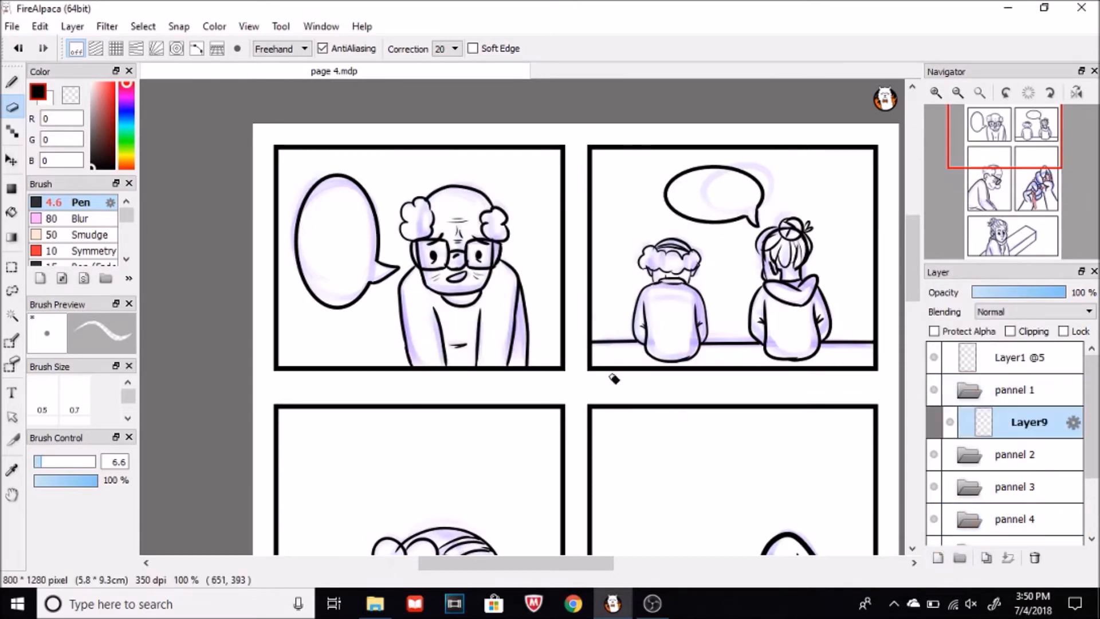
{"action": "left_click", "coordinate": [373, 603]}
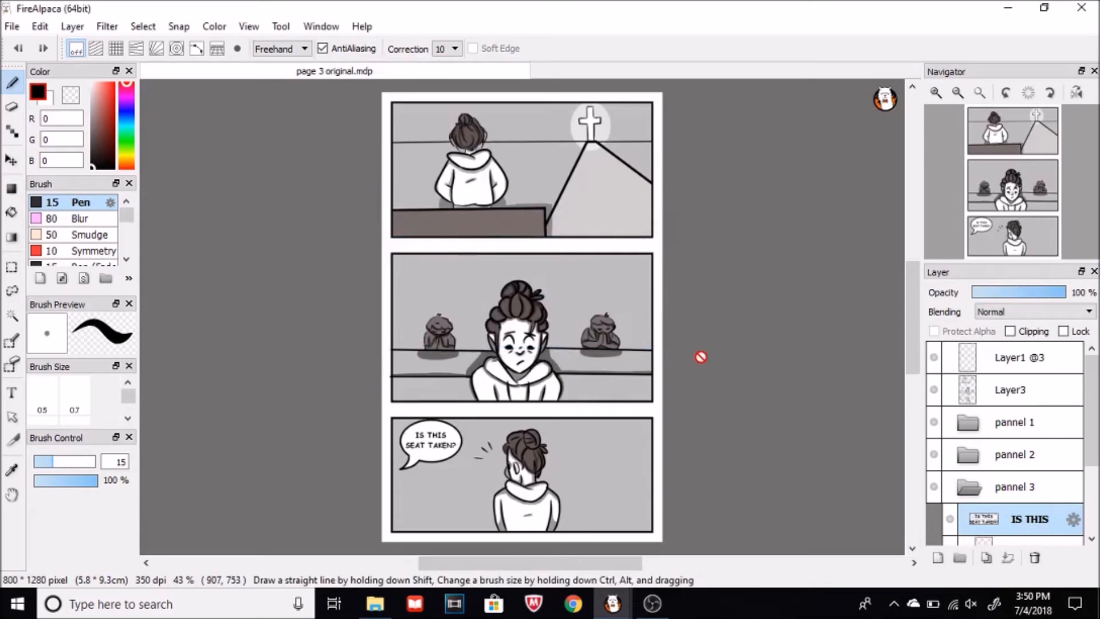
Return to the page 4 document to shade the old man's panel in grey
{"action": "left_click", "coordinate": [13, 26]}
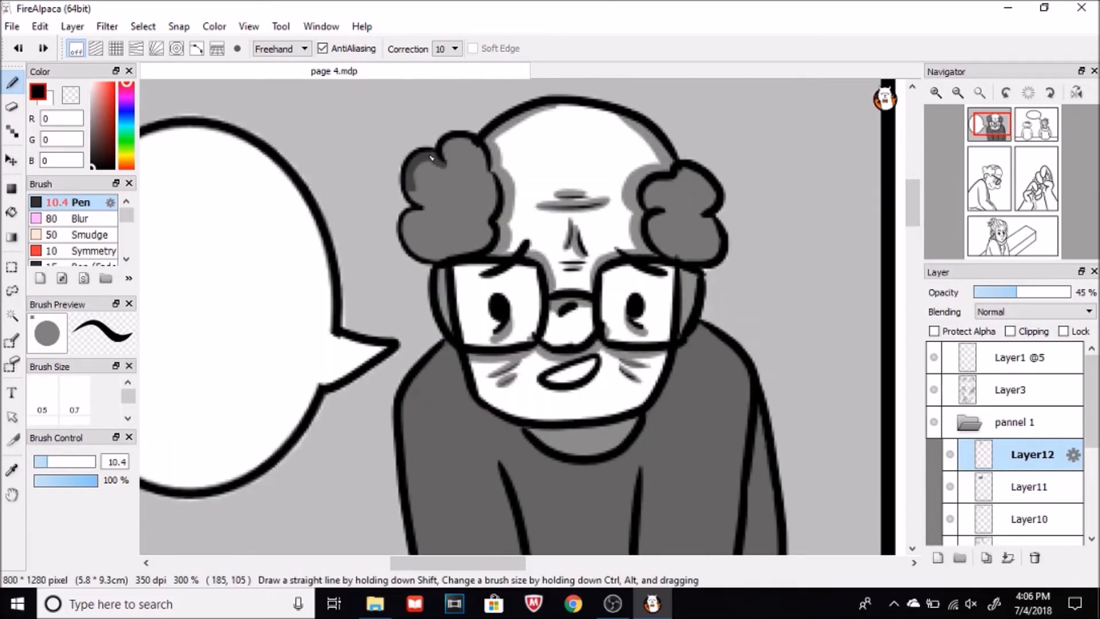
Confirm the bold 'IS THIS SEAT TAKEN?' text settings inside the speech bubble
{"action": "scroll", "scroll_direction": "down", "scroll_amount": 3}
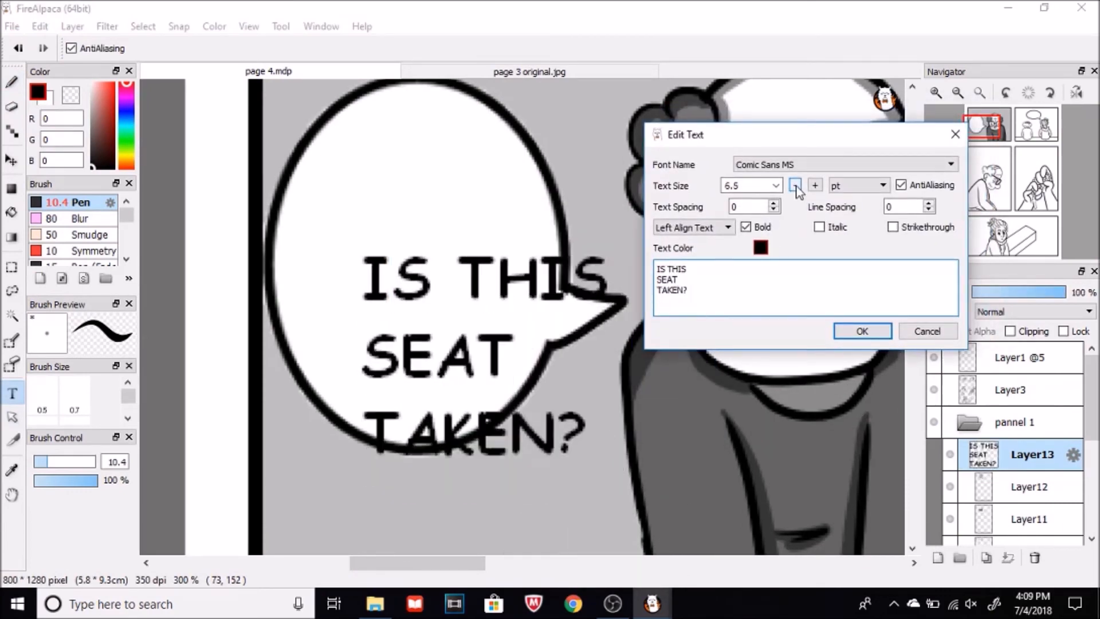
{"action": "left_click", "coordinate": [862, 331]}
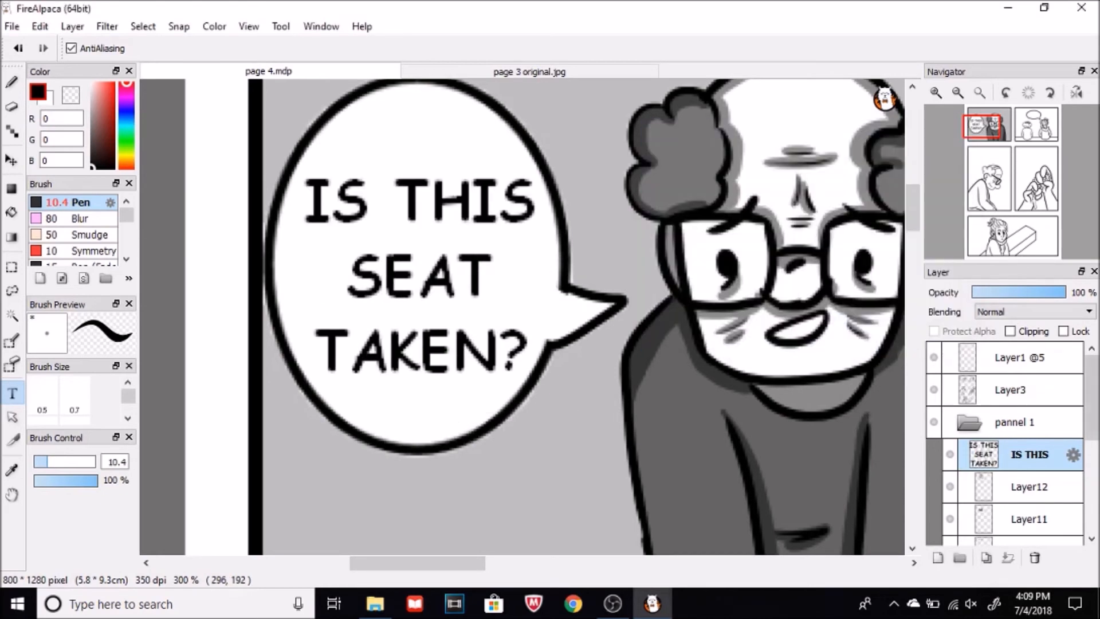